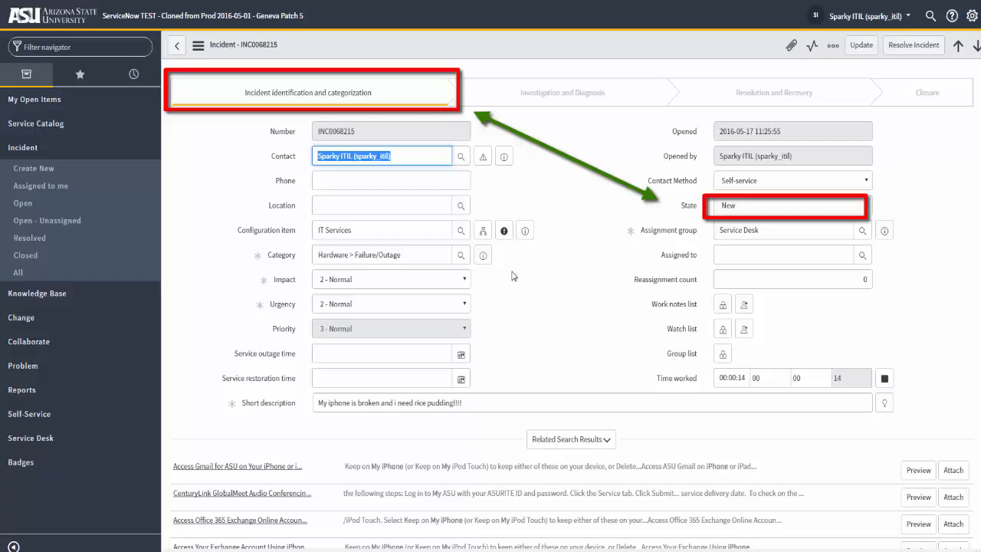
mouse_move(713, 250)
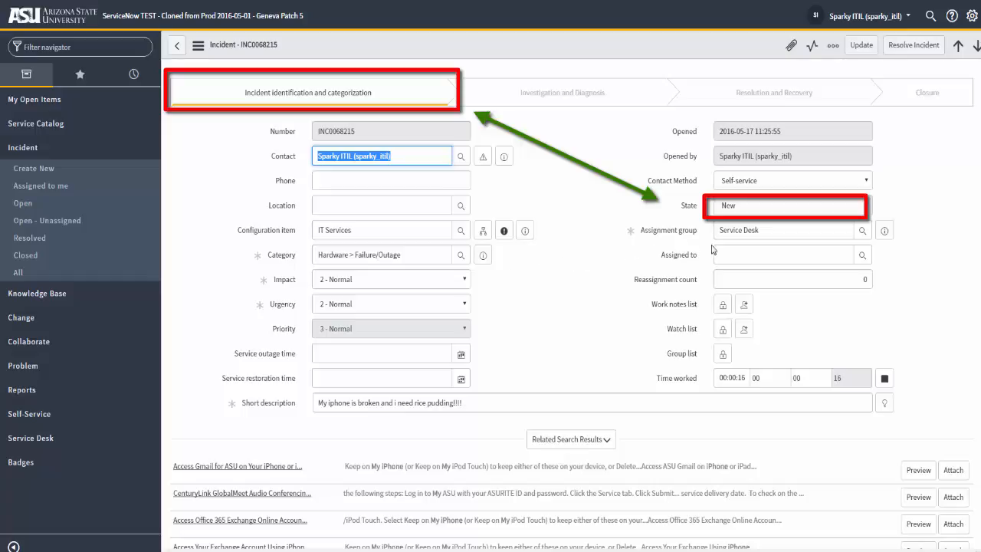
mouse_move(870, 207)
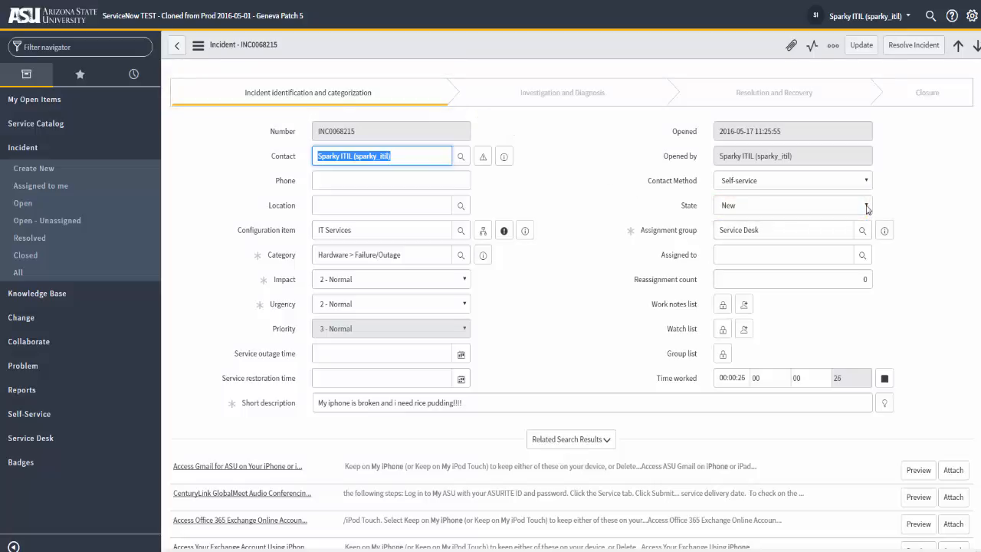
Review the State choices on an existing incident and pick a different state
click(792, 206)
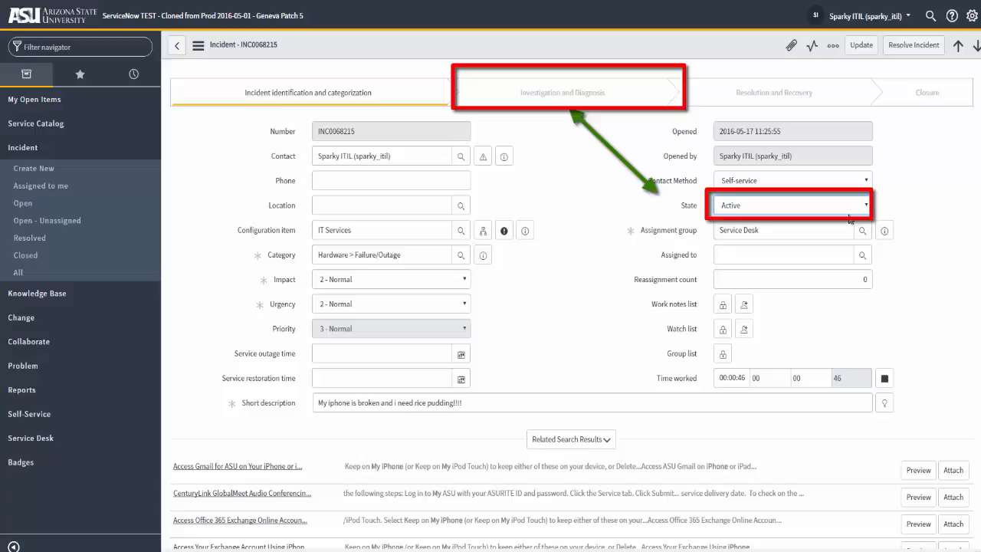
click(789, 205)
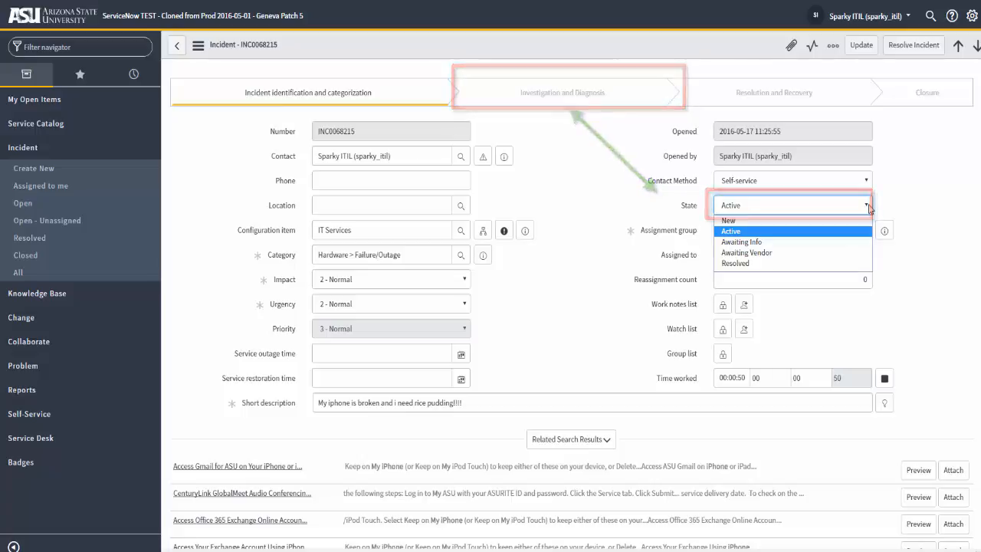
click(735, 263)
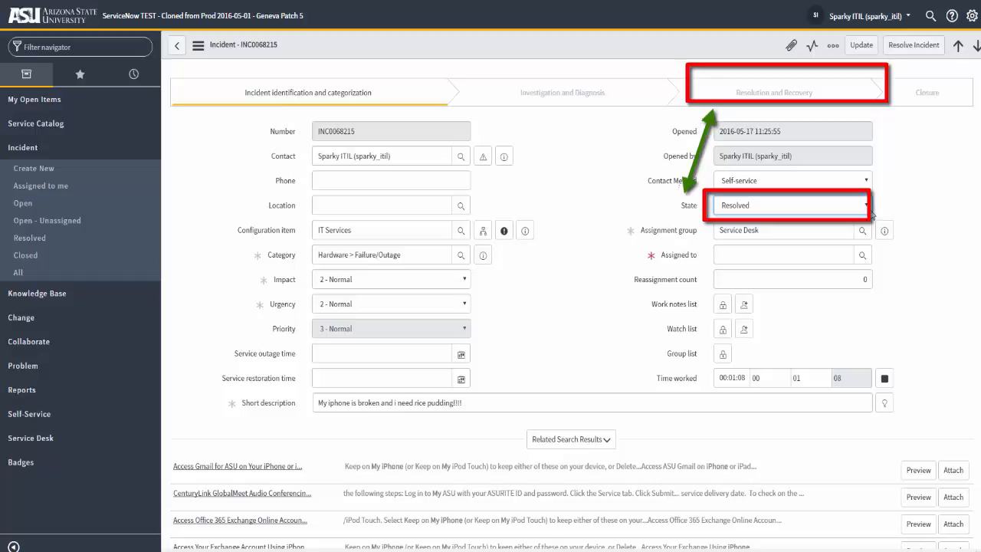
mouse_move(634, 297)
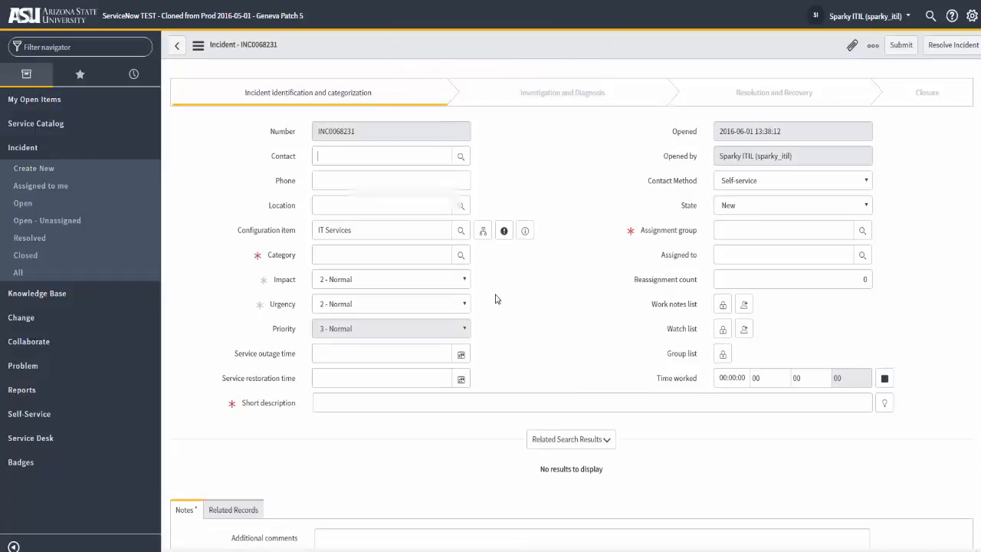
Set the Contact to Sparky ITIL and look up Category Applications > Functionality
click(381, 157)
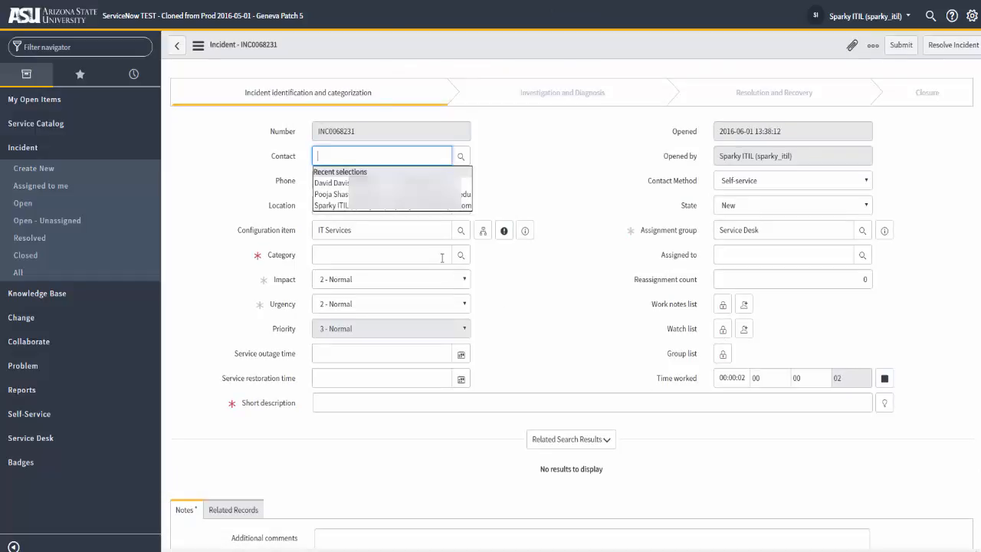
text(s)
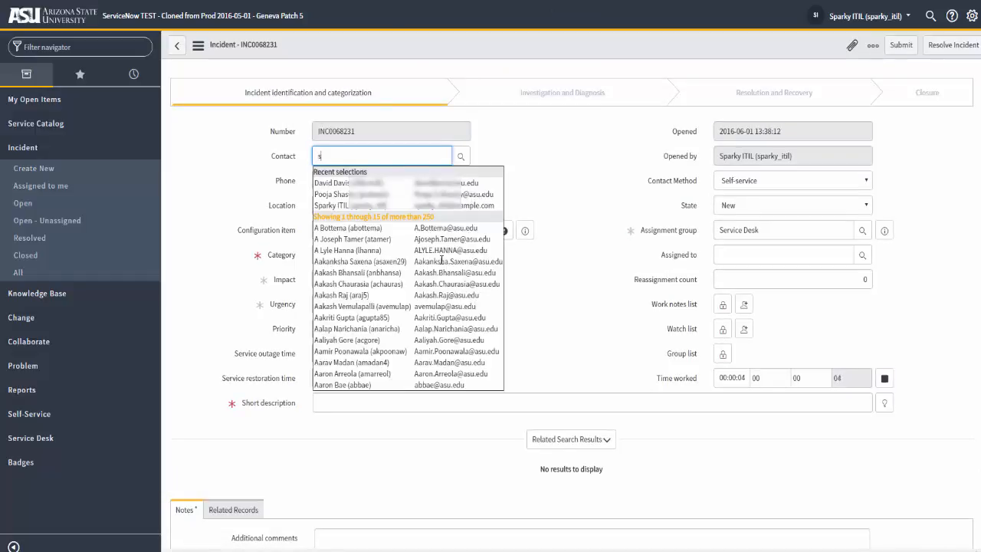
text(pa)
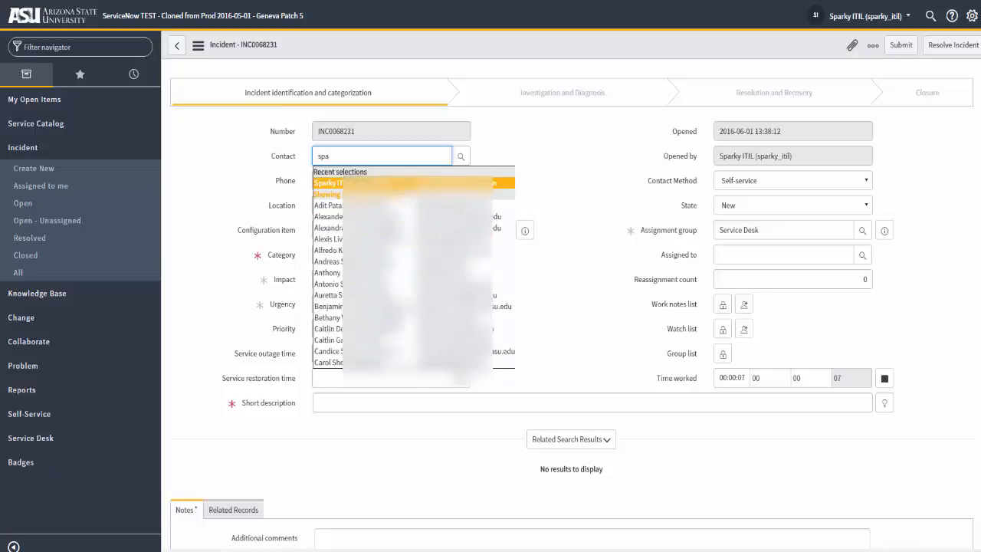
click(329, 184)
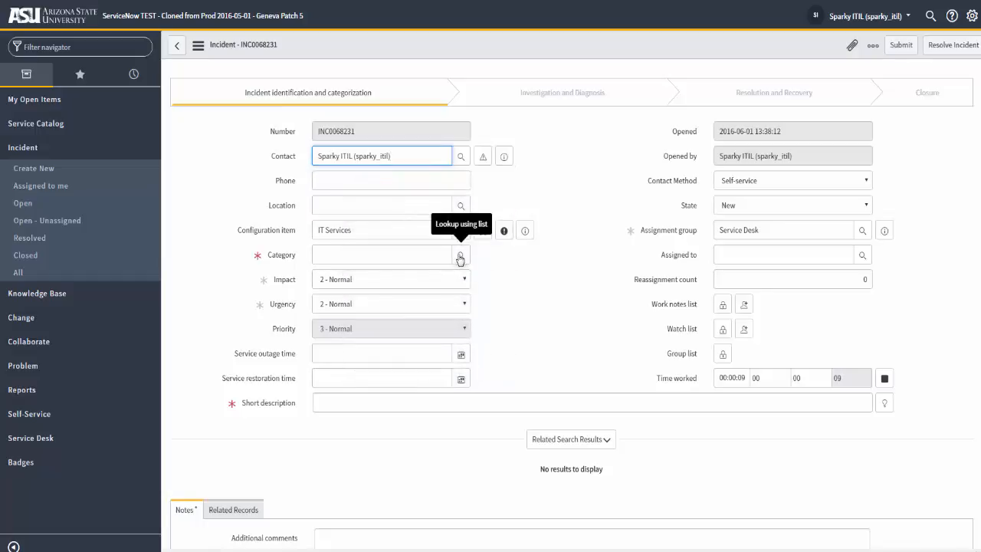
click(459, 254)
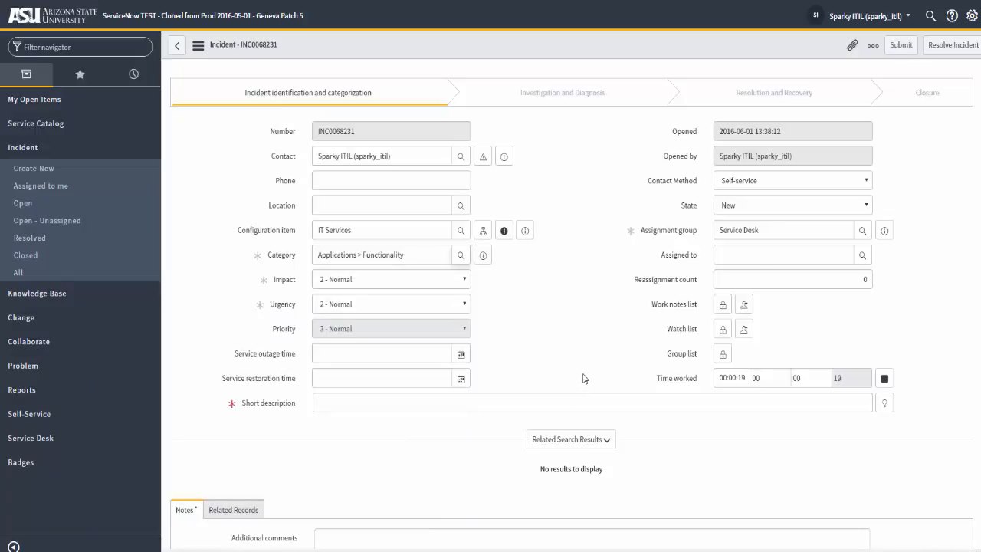
mouse_move(526, 392)
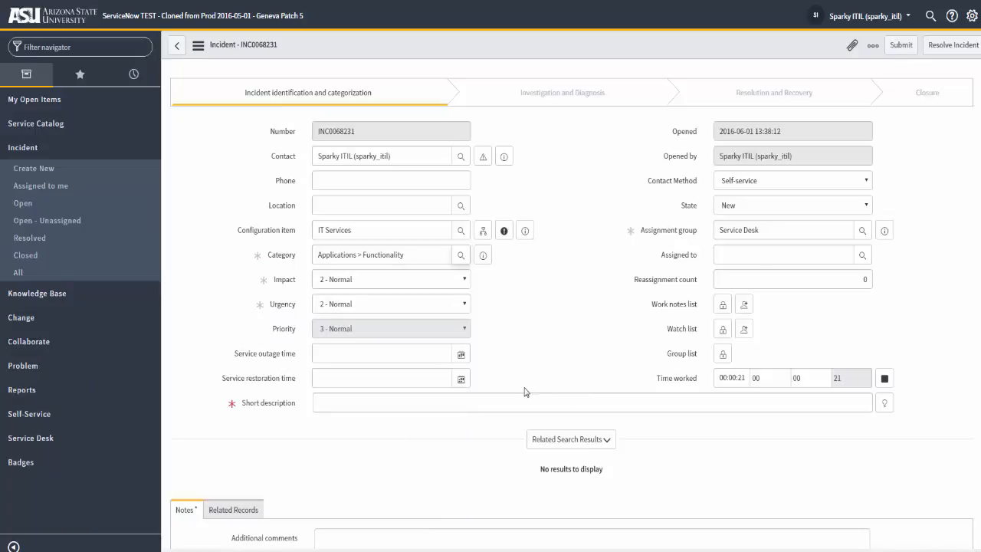
Enter 'email' as the short description and 'notes' in the Work notes field
click(590, 401)
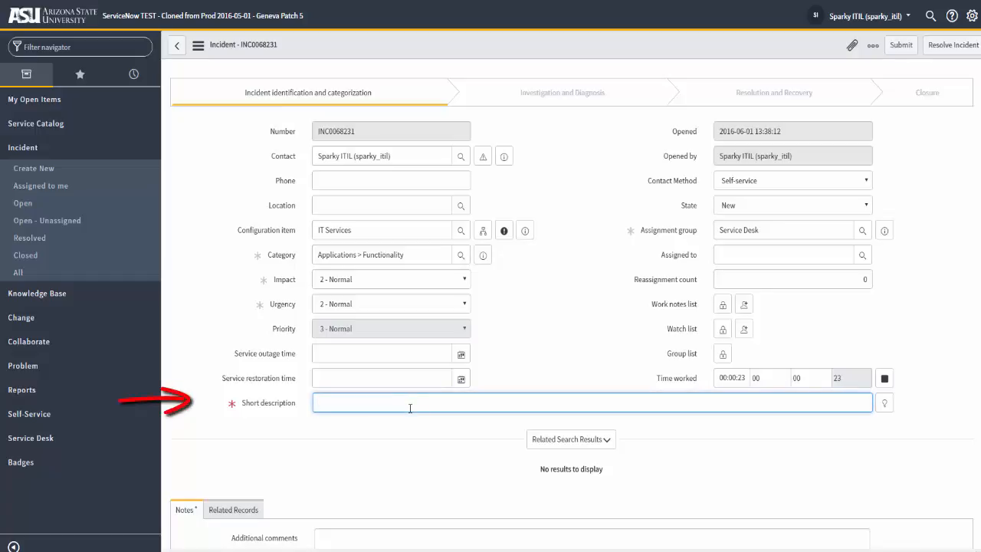
text(email)
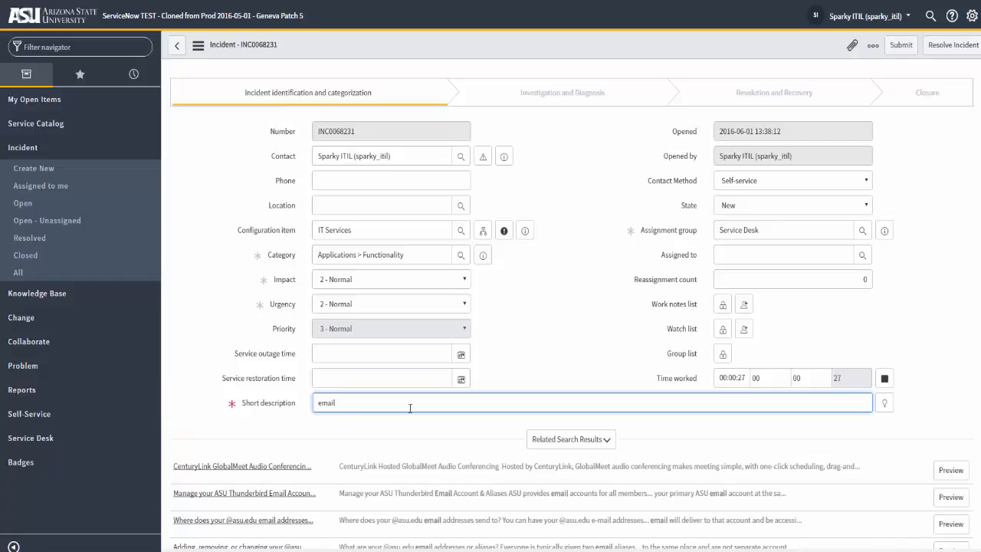
scroll(down, 3)
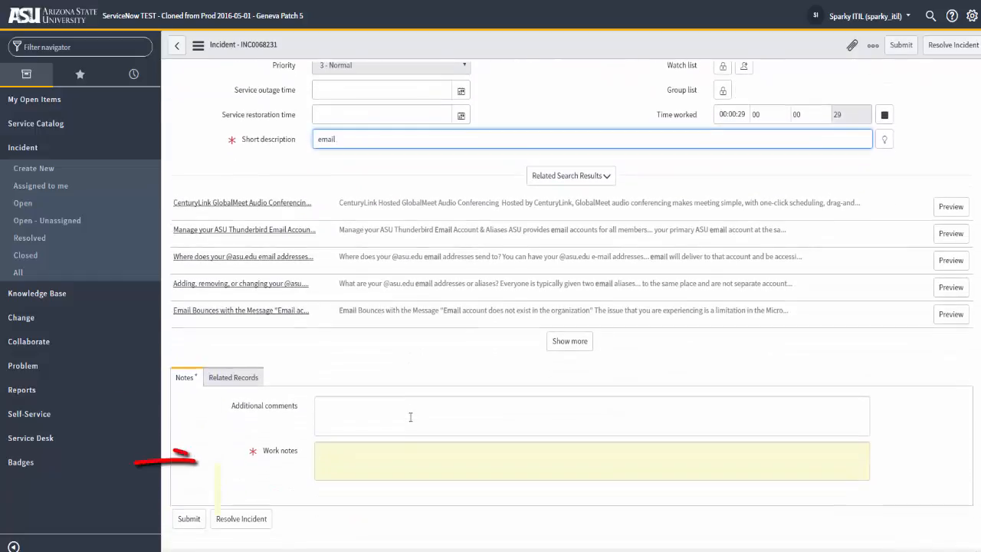
click(592, 459)
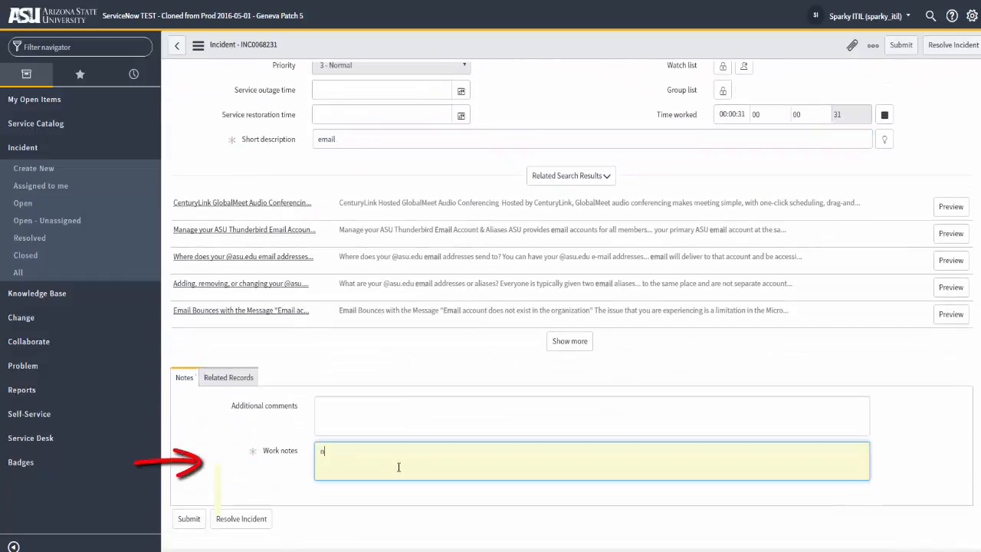
text(otes)
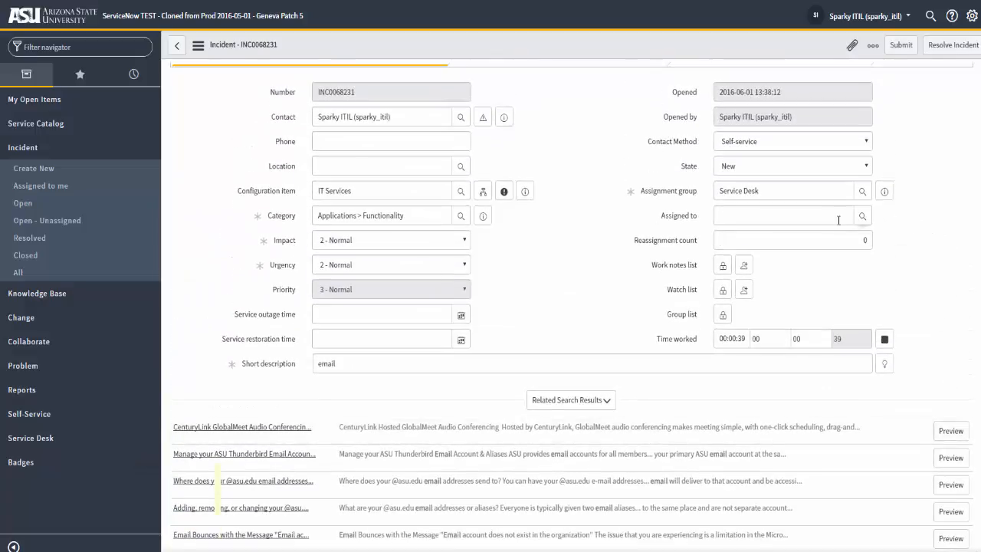
mouse_move(836, 220)
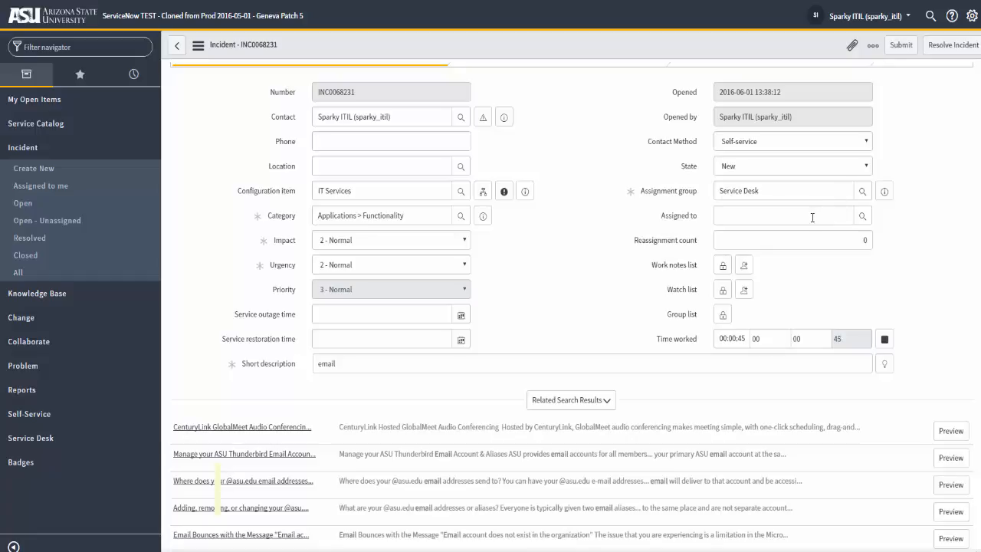
Assign the incident to Paul, a Service Desk analyst, and save the form
click(781, 214)
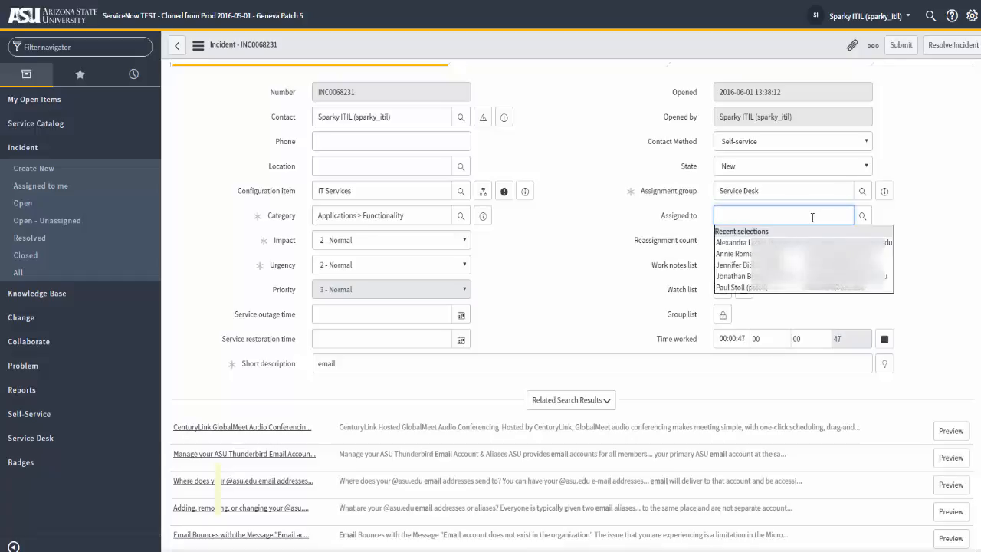
text(paul)
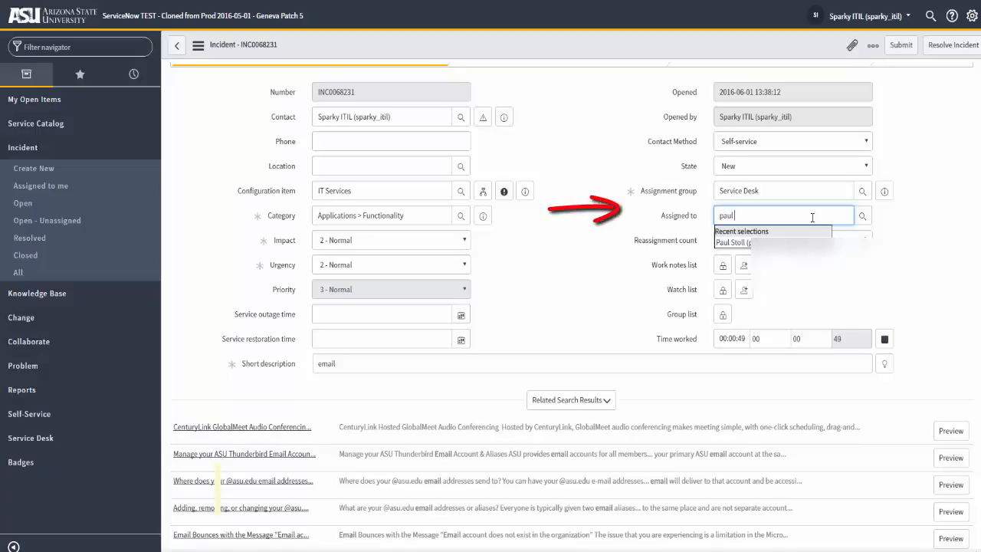
click(732, 242)
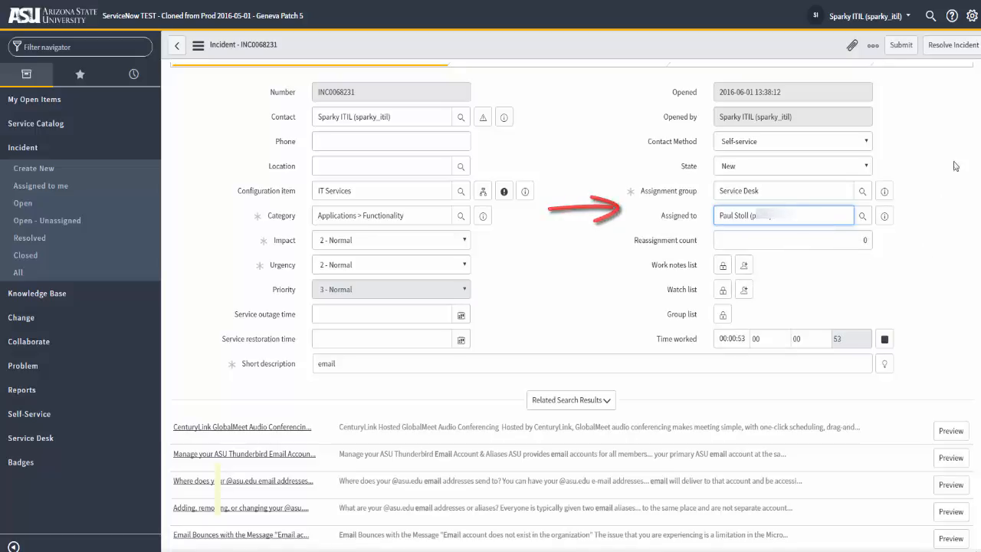
click(198, 44)
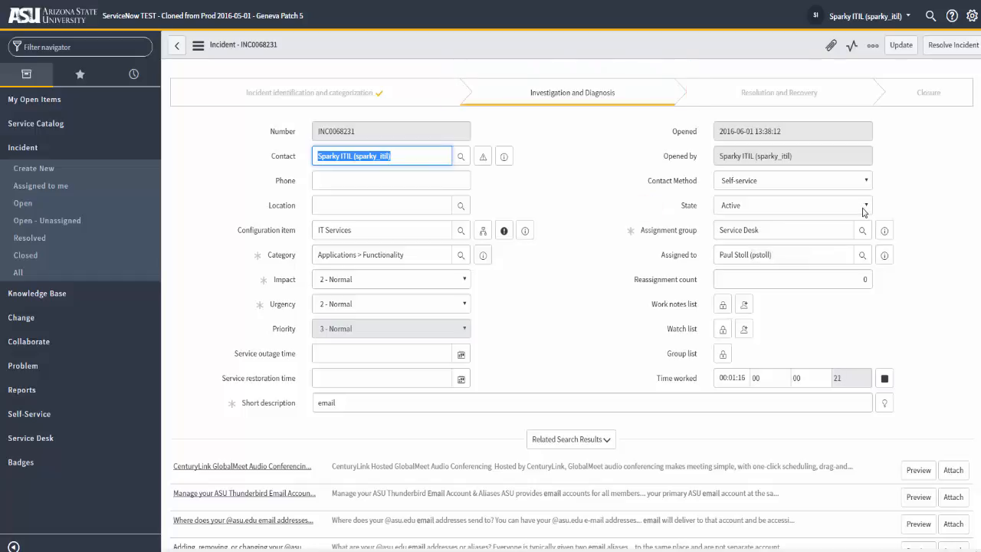
Scroll to the Activity stream and Task SLAs list to confirm the priority 3 resolution SLA started
scroll(down, 3)
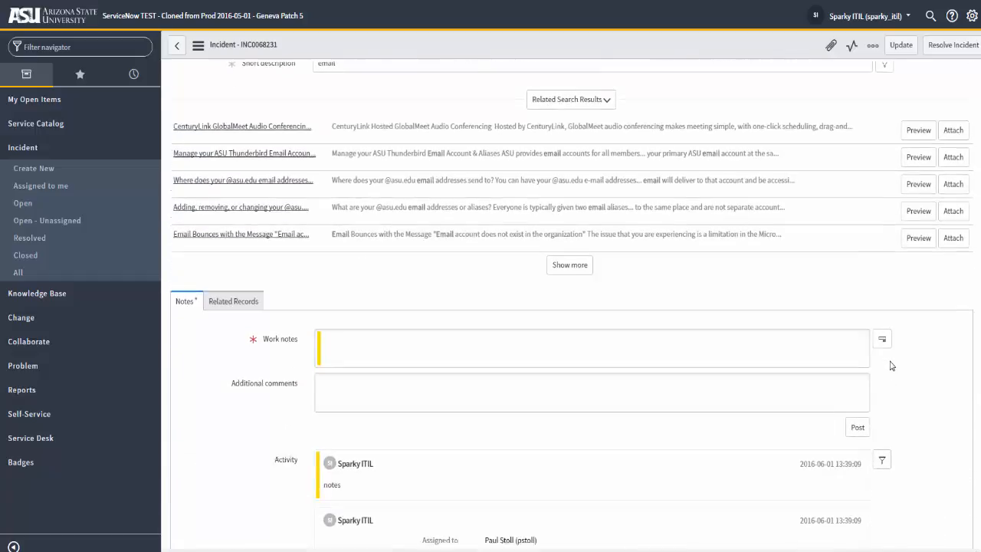
scroll(down, 3)
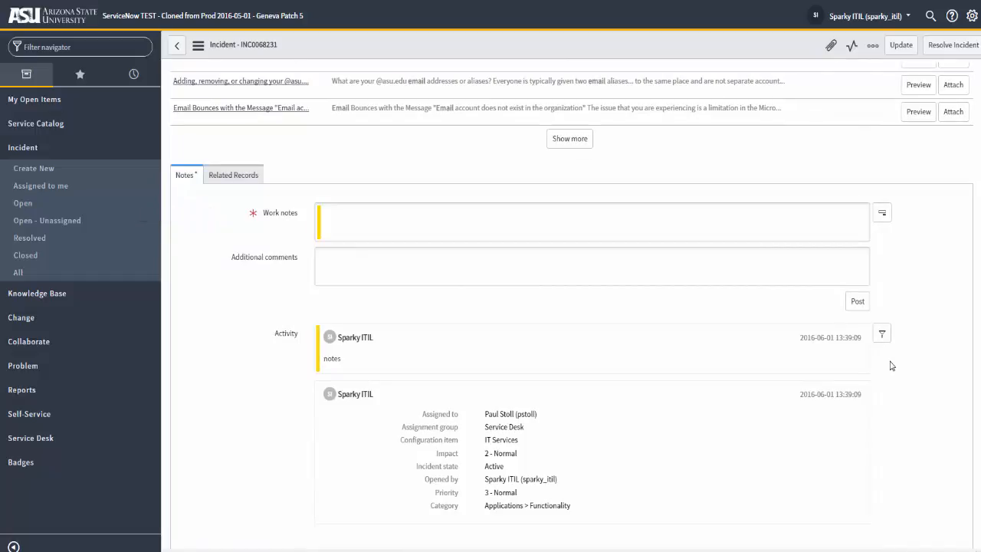
scroll(down, 3)
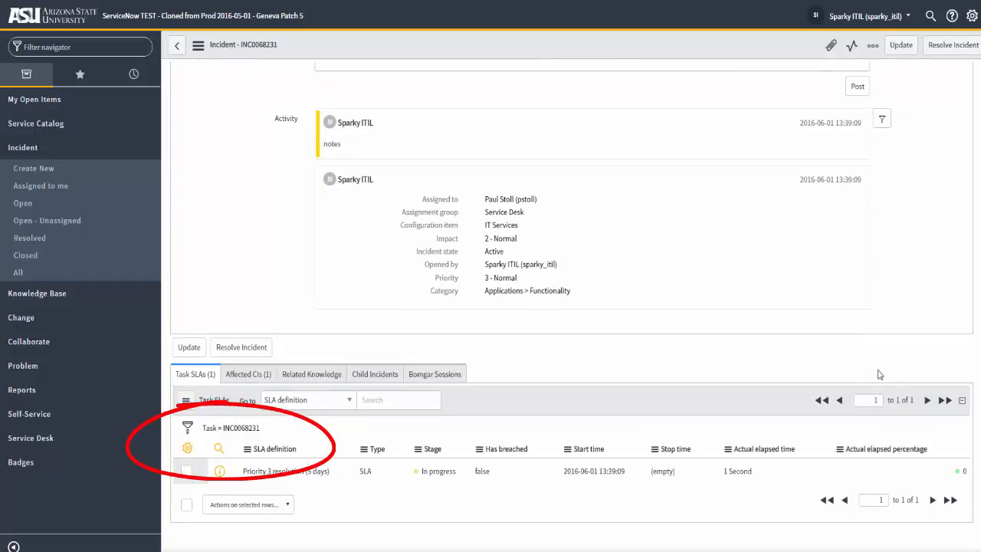
mouse_move(524, 533)
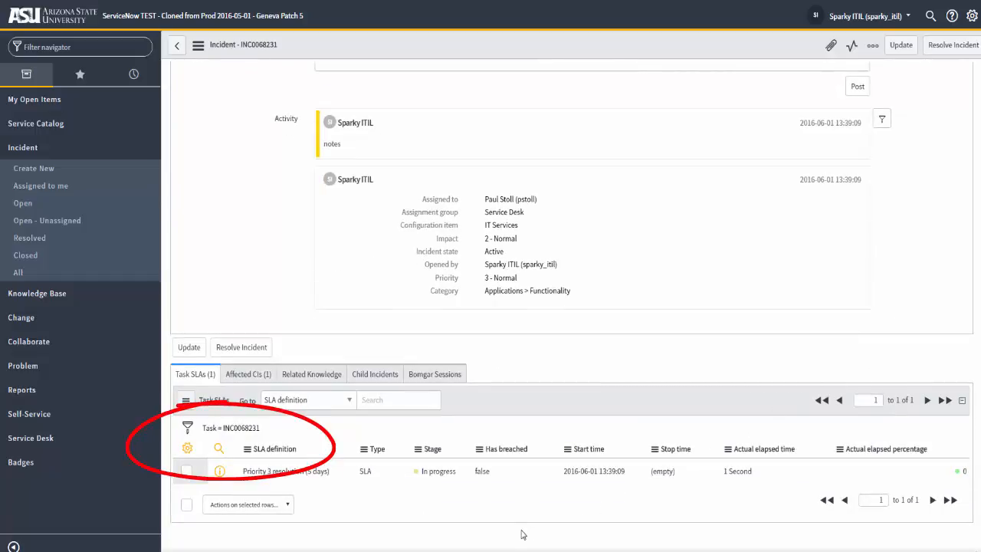